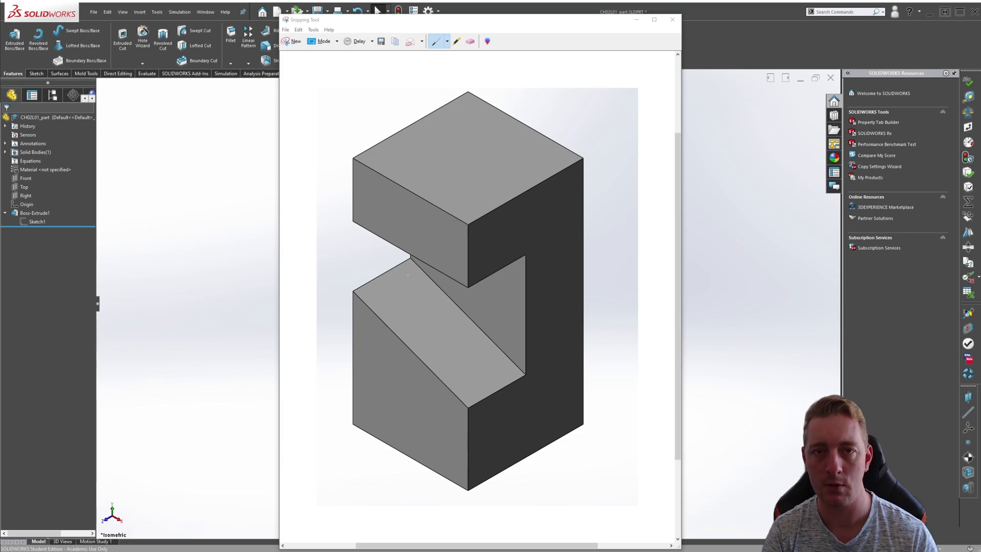
mouse_move(708, 55)
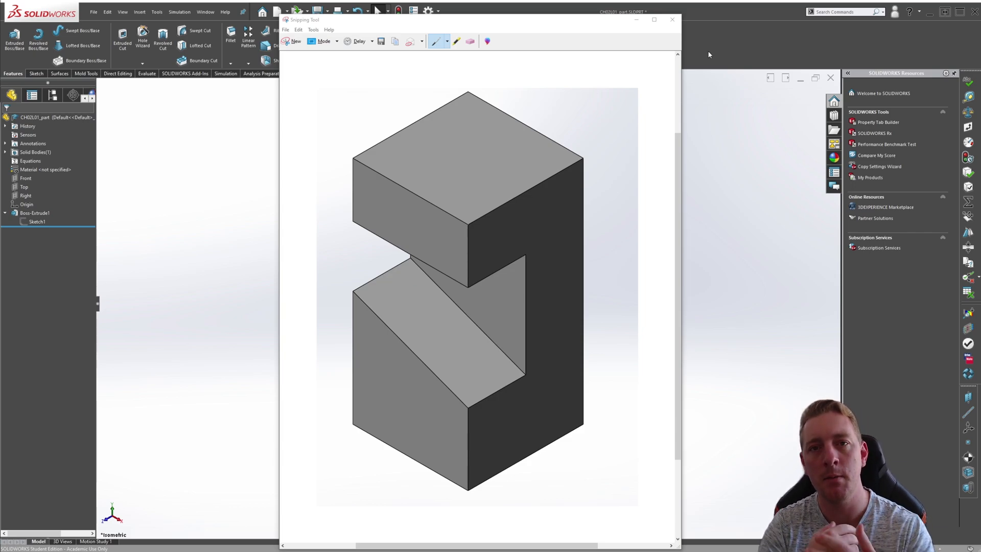
Close the Snipping Tool reference picture of the slotted block.
left_click(673, 19)
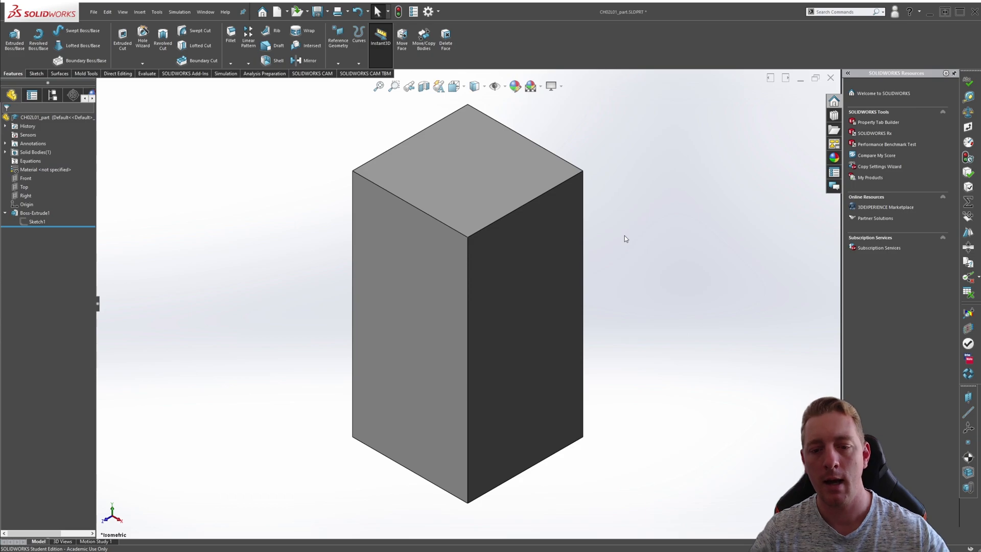
mouse_move(612, 255)
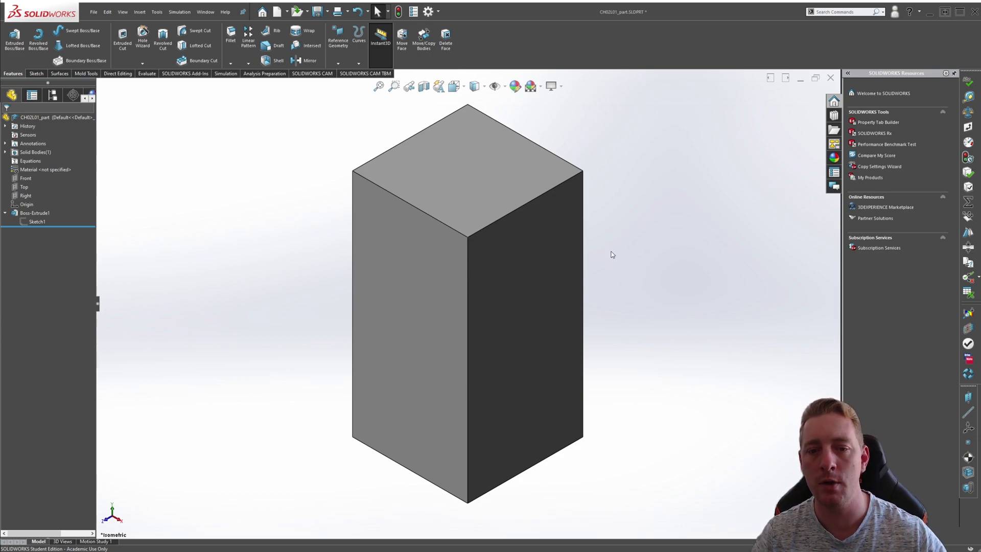
mouse_move(285, 302)
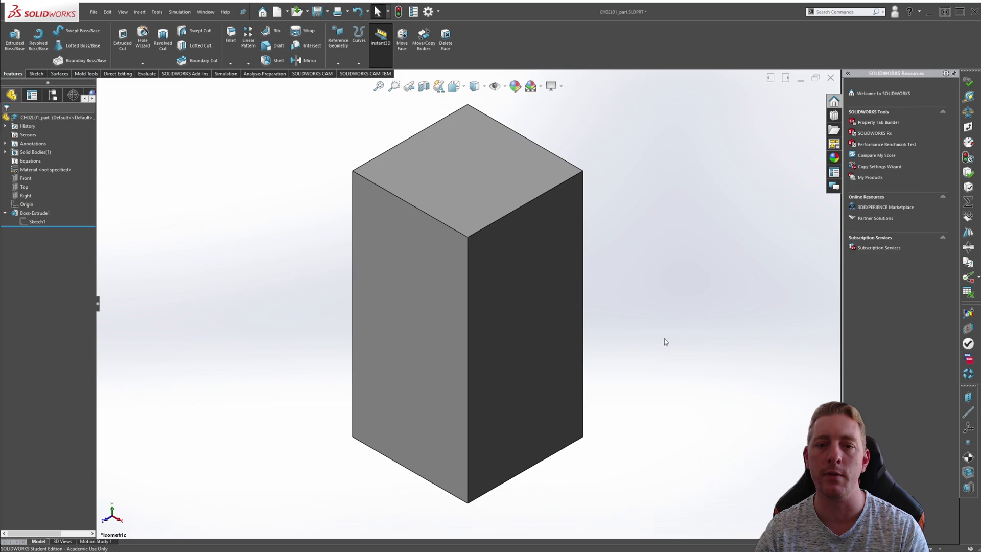
mouse_move(530, 330)
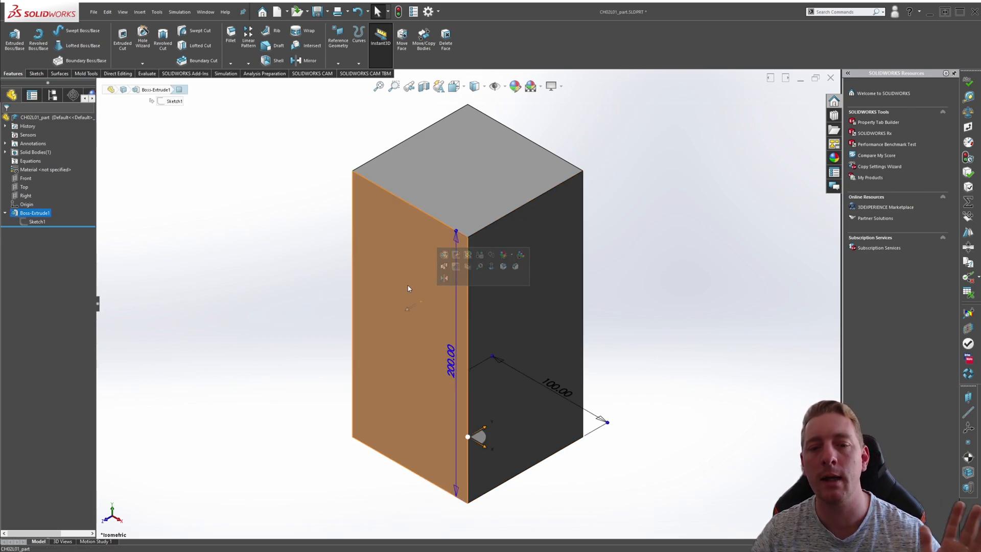
mouse_move(408, 288)
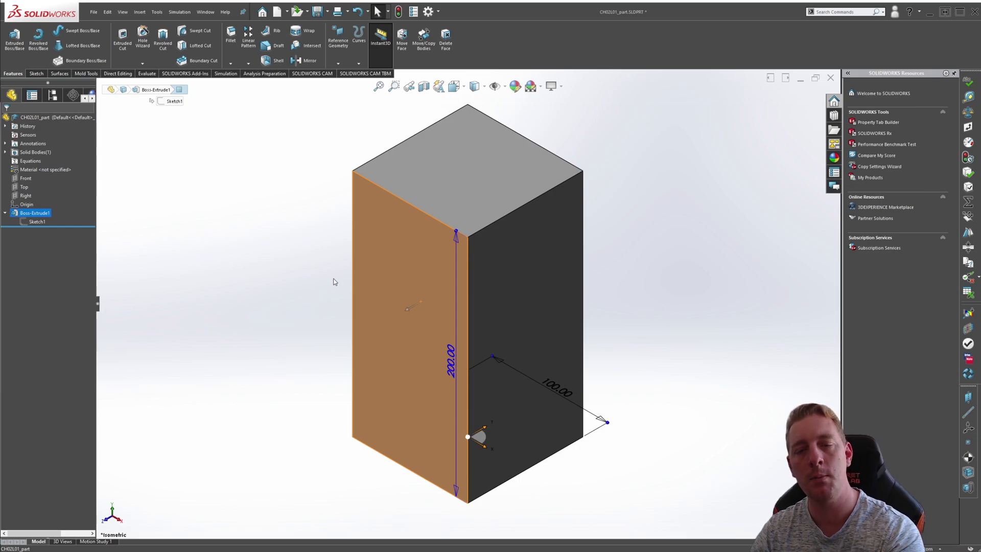
left_click(631, 298)
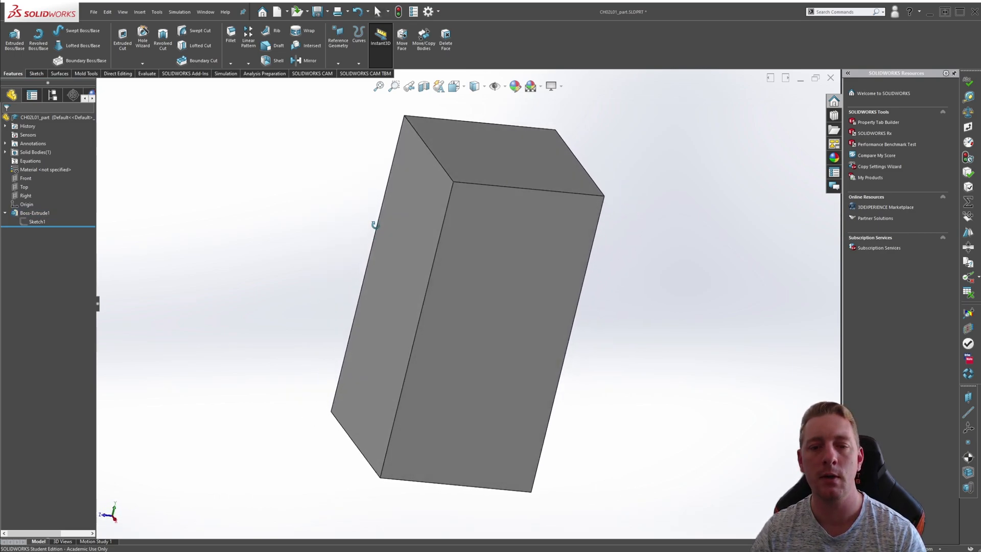
key("ctrl+7")
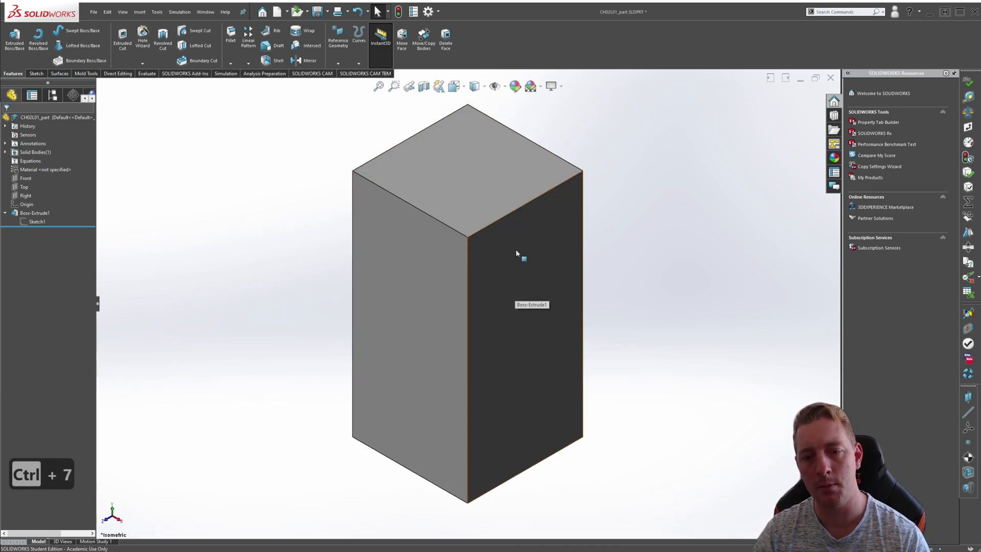
mouse_move(418, 291)
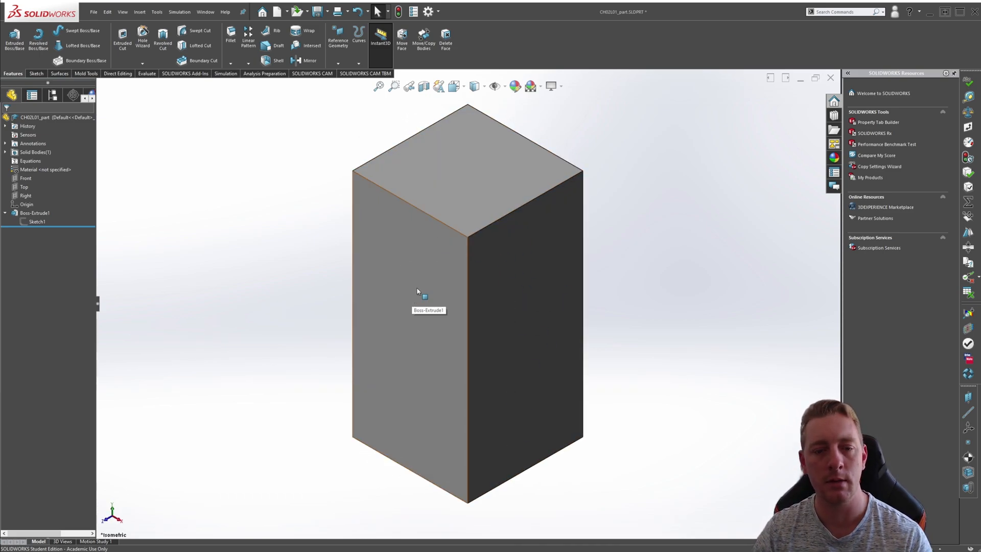
mouse_move(401, 290)
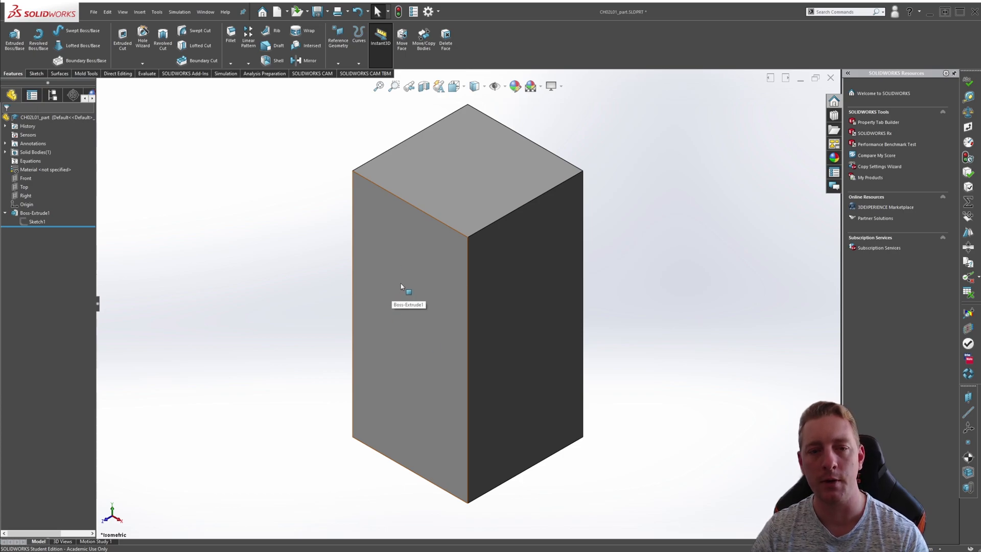
mouse_move(525, 304)
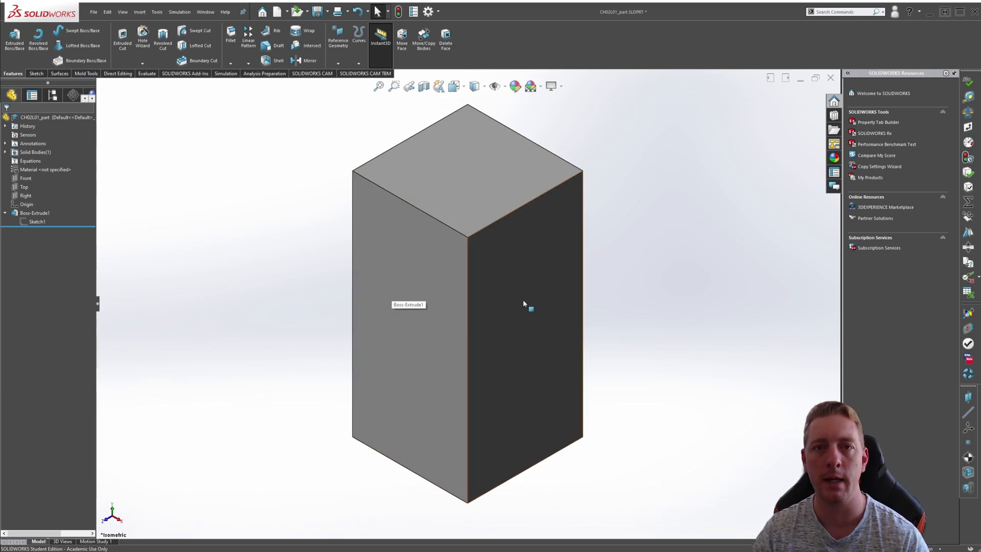
left_click(247, 323)
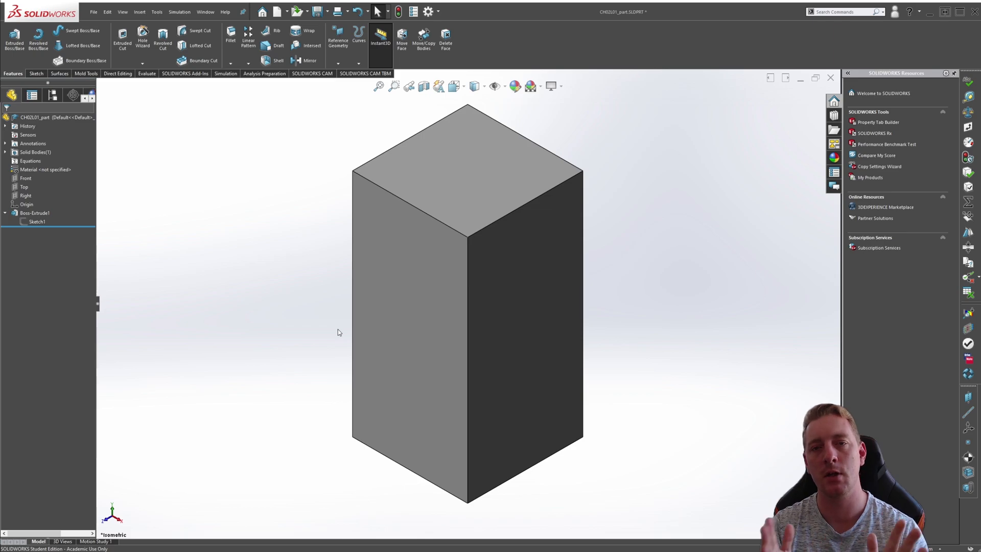
mouse_move(306, 311)
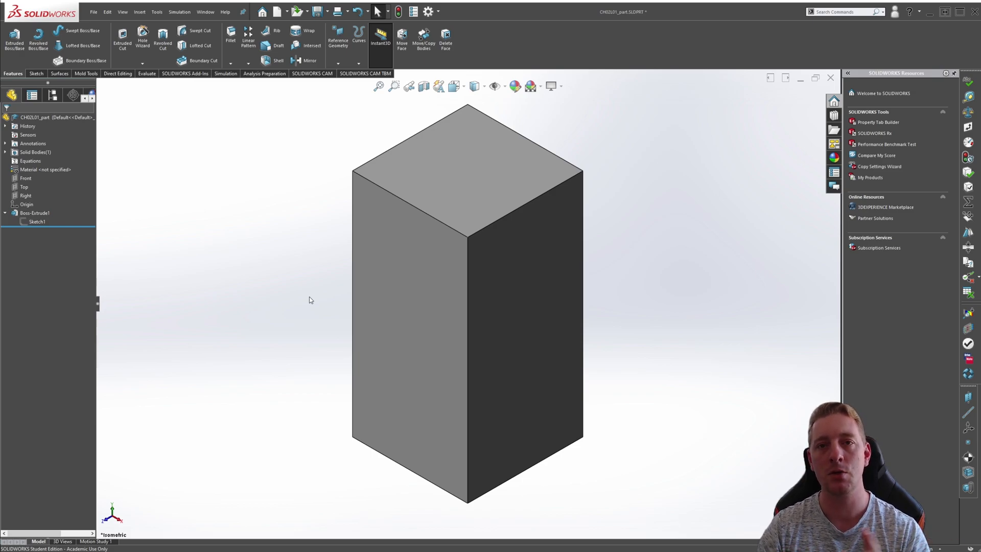
mouse_move(154, 275)
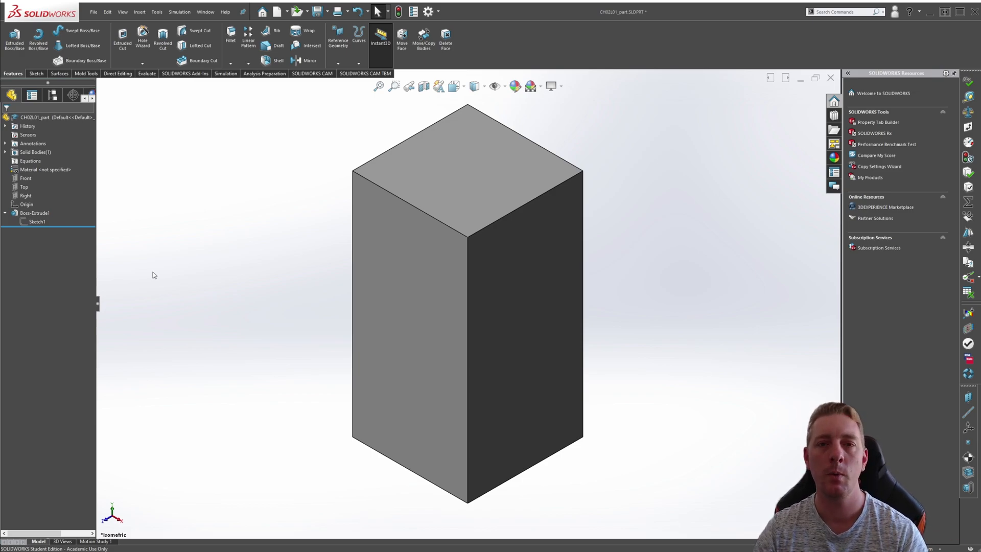
Inspect the block's base sketch dimensions and return to the isometric view.
left_click(26, 179)
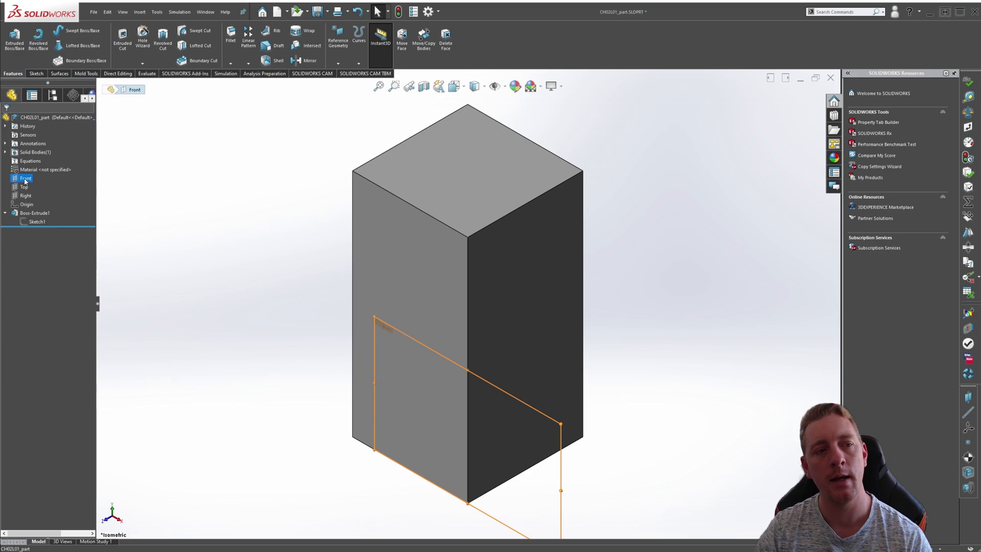
left_click(191, 294)
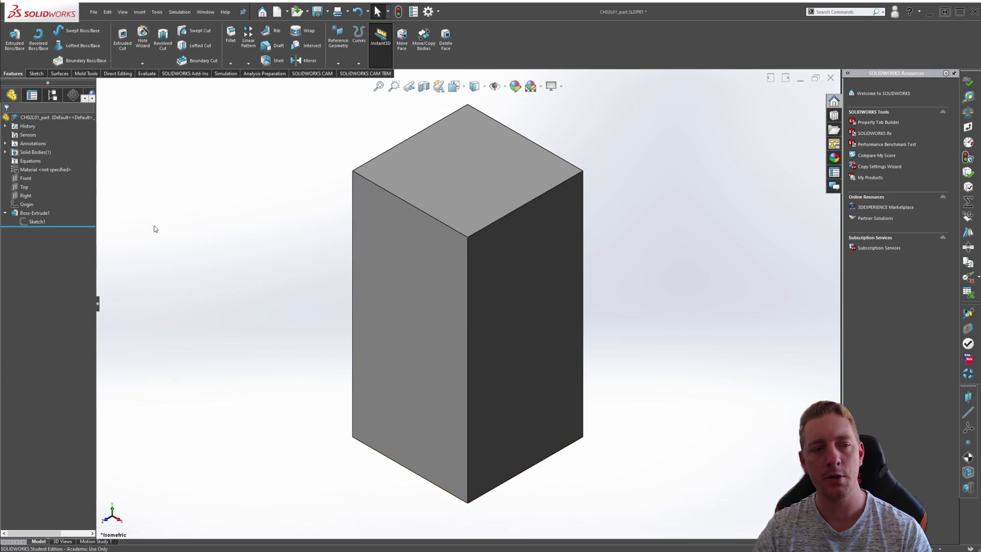
left_click(26, 178)
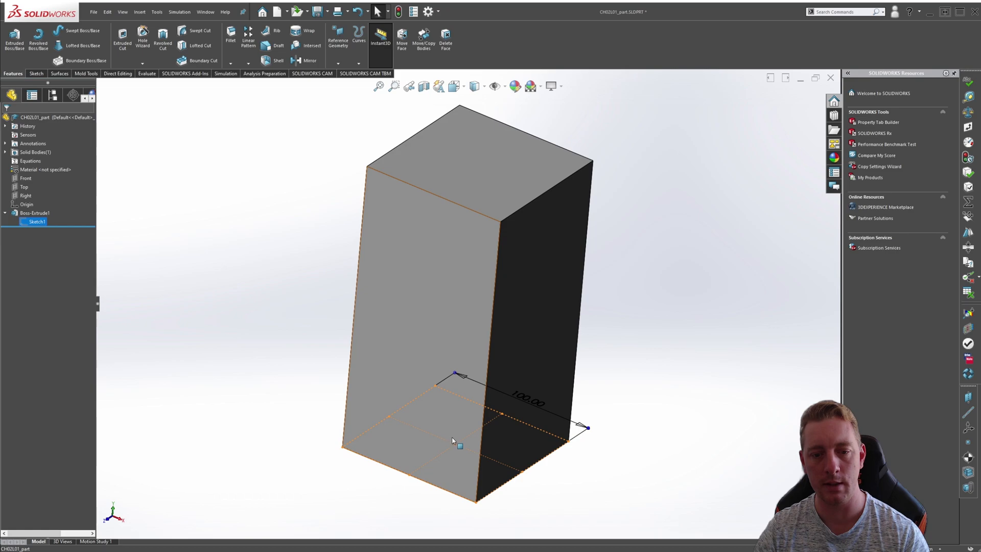
mouse_move(459, 448)
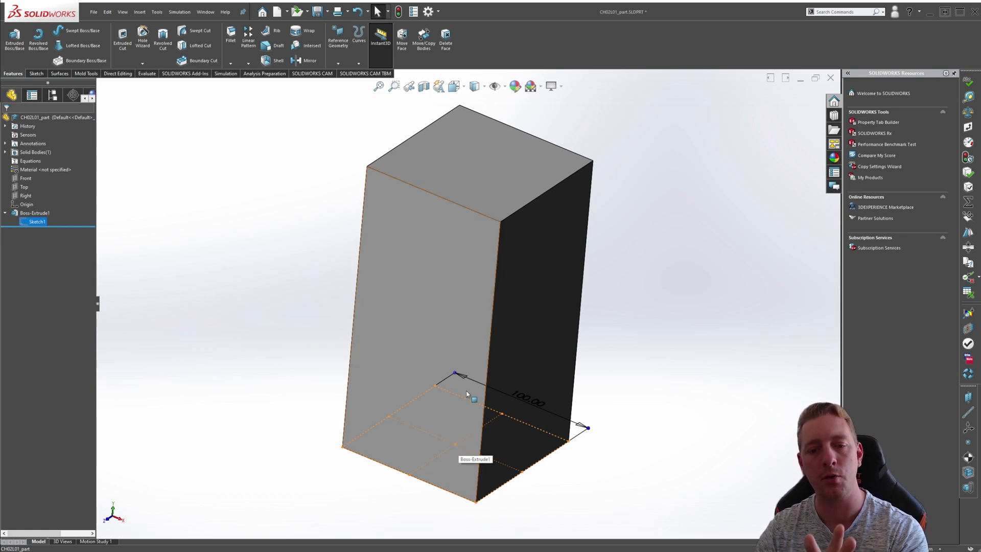
key("ctrl+7")
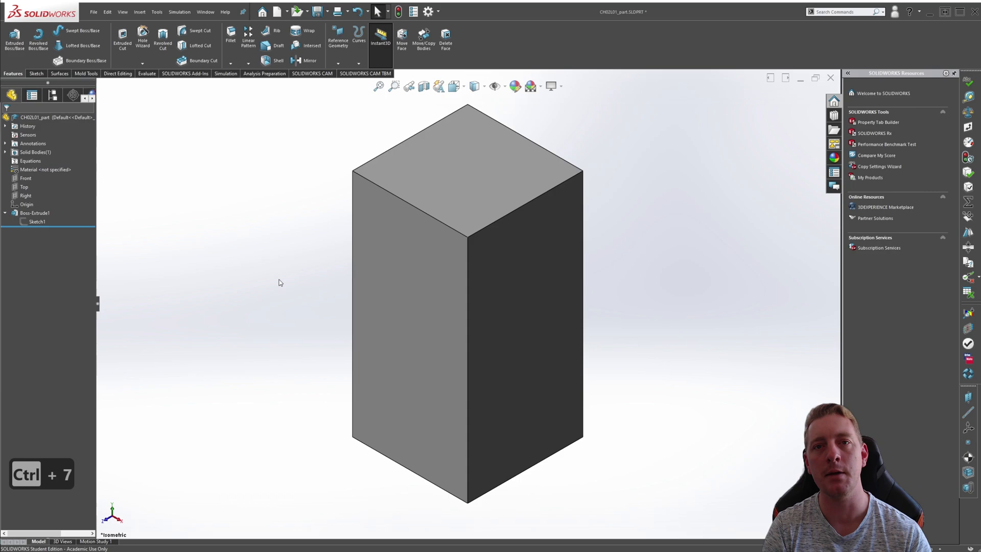
Begin a new sketch on the Front plane of the block.
left_click(25, 178)
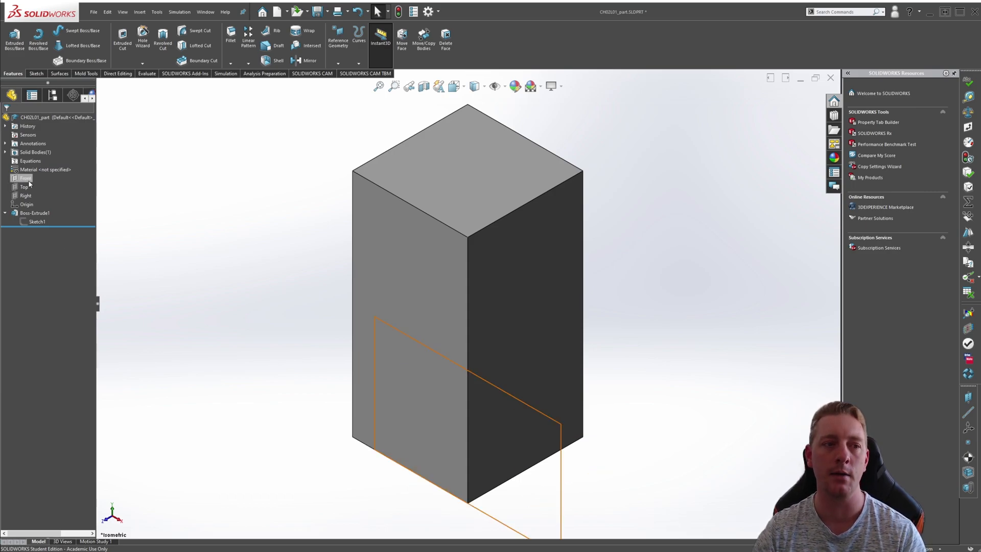
left_click(26, 179)
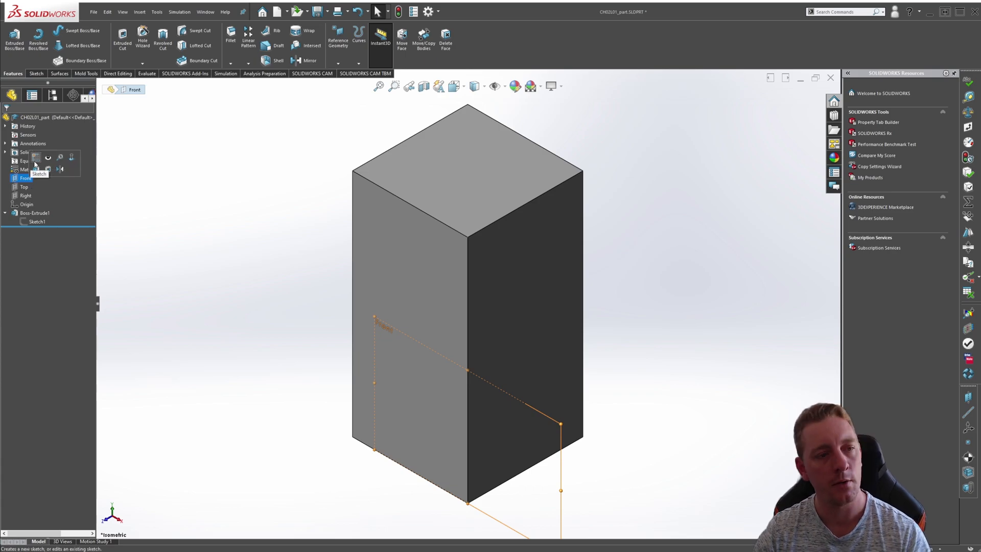
left_click(36, 159)
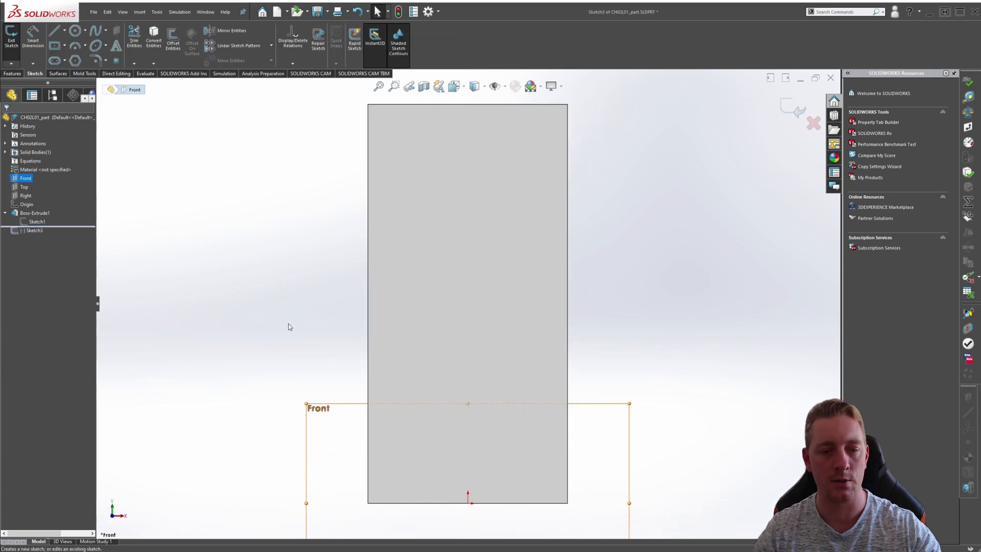
Draw the slot outline with a horizontal top line and a line sloping down to the right.
left_click(56, 30)
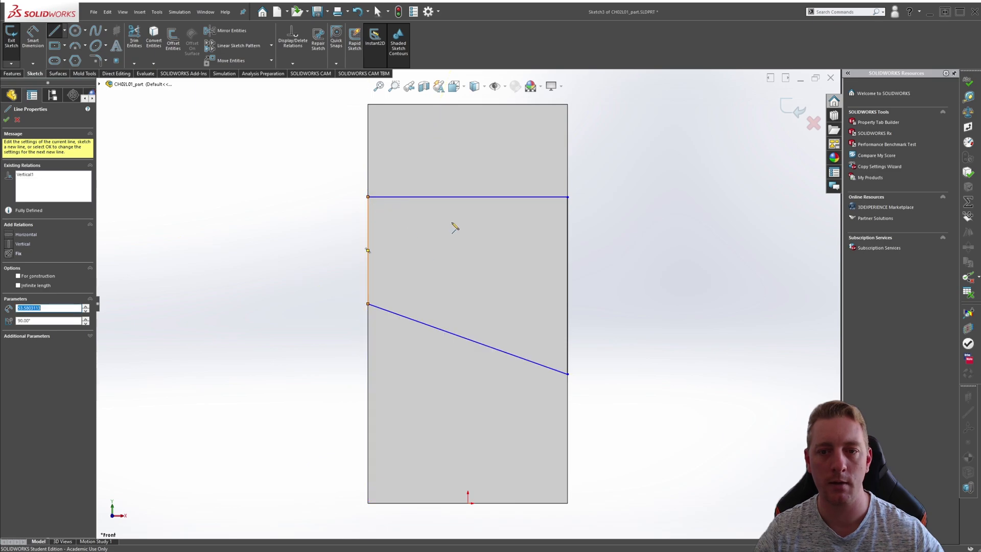
key("Escape")
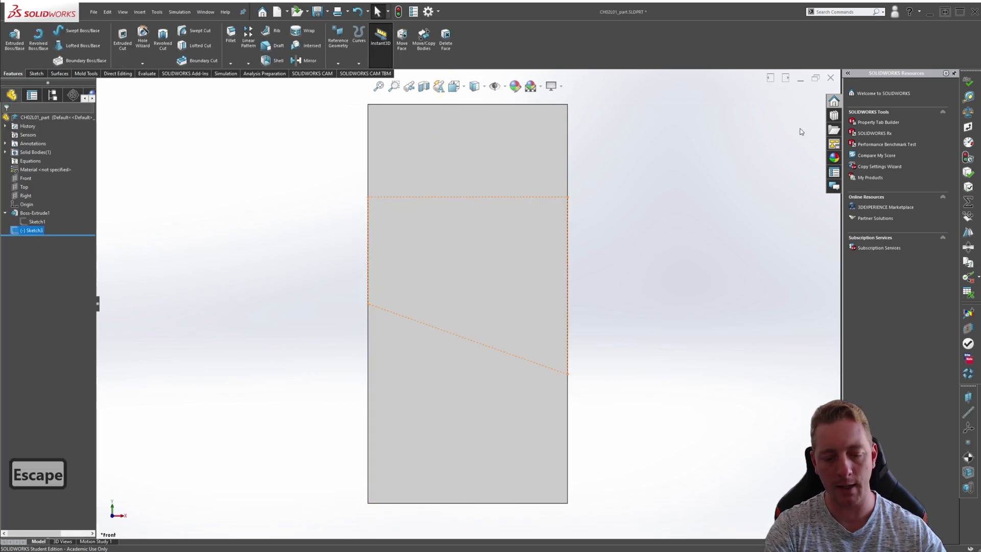
Extrude-cut the angled slot sketch into the block with an Up To Next end condition.
key("ctrl+7")
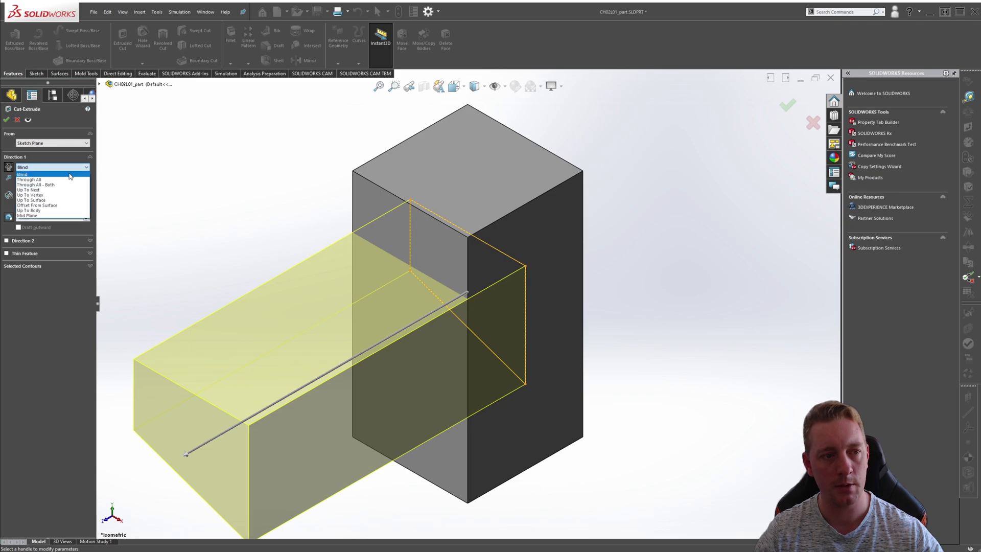
left_click(30, 190)
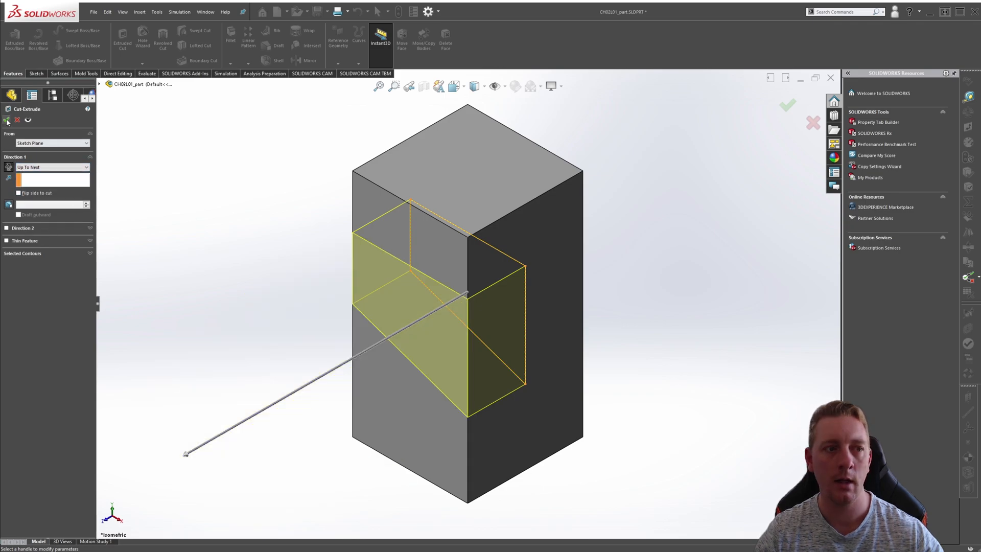
left_click(788, 105)
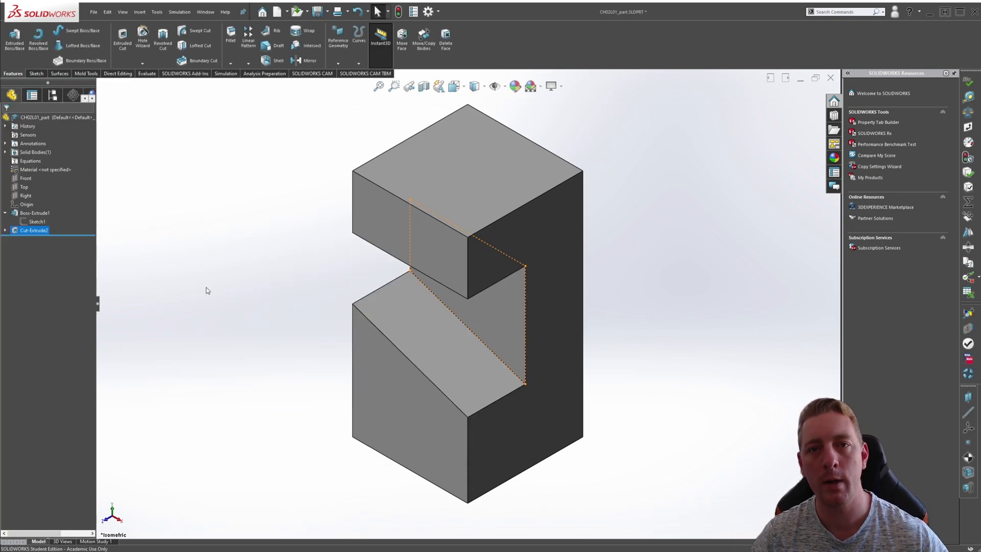
left_click(249, 334)
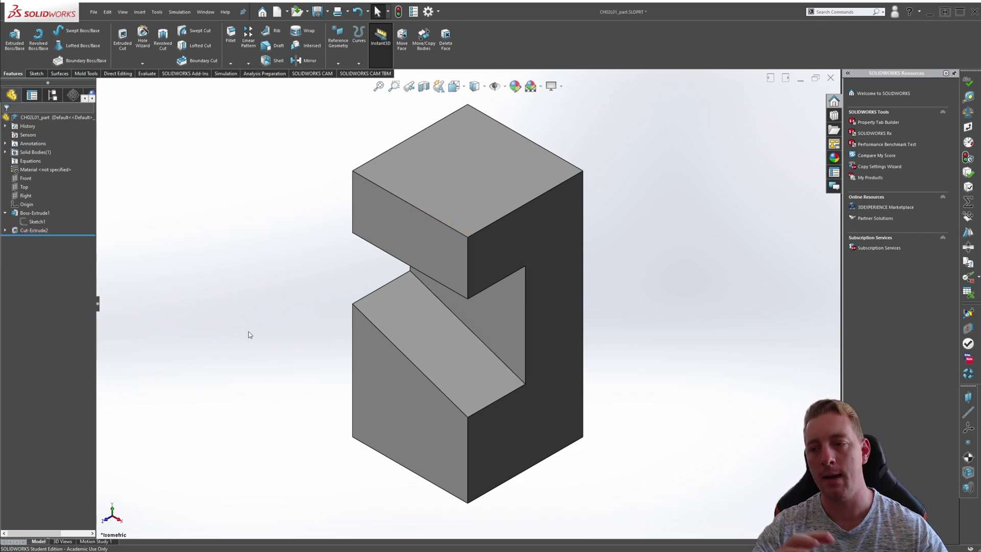
mouse_move(301, 332)
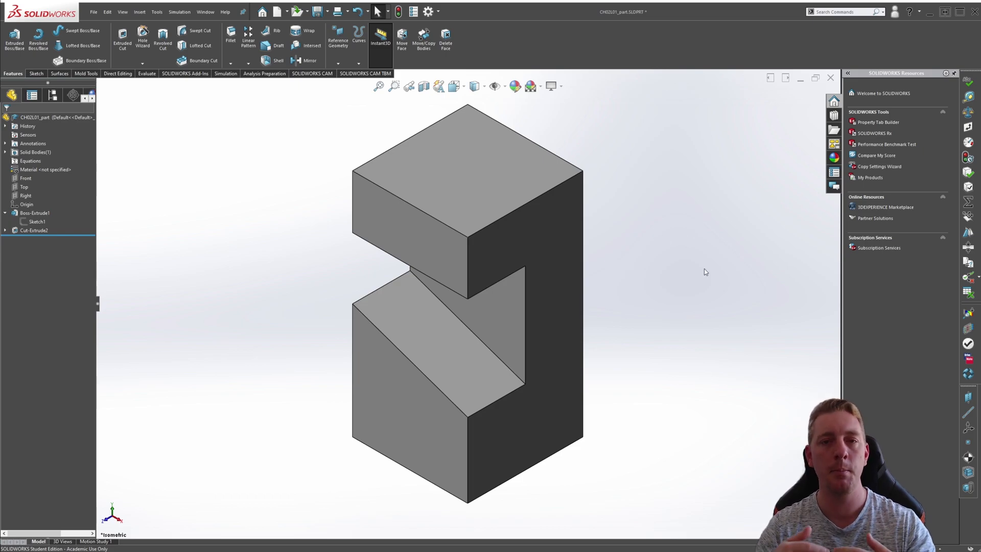
mouse_move(600, 263)
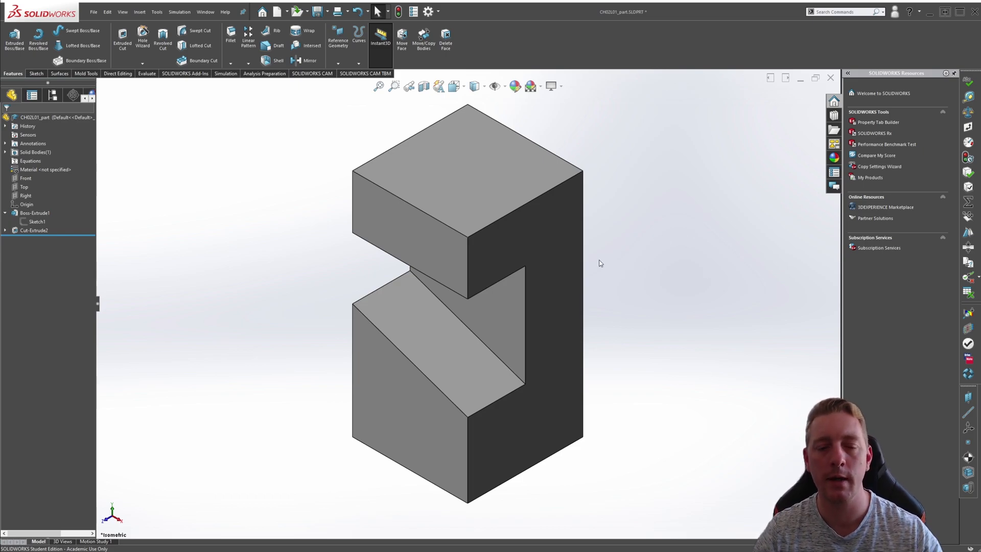
mouse_move(262, 250)
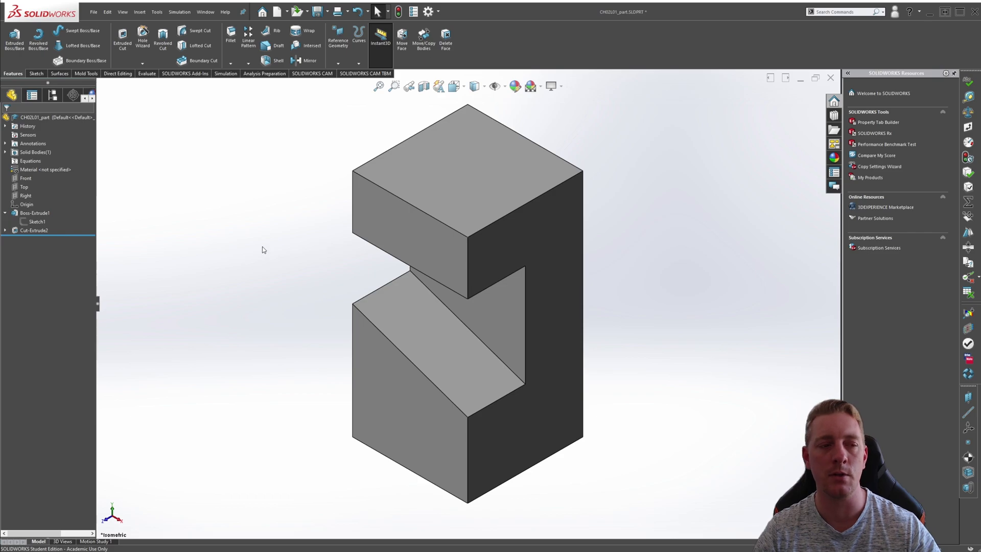
left_click(33, 231)
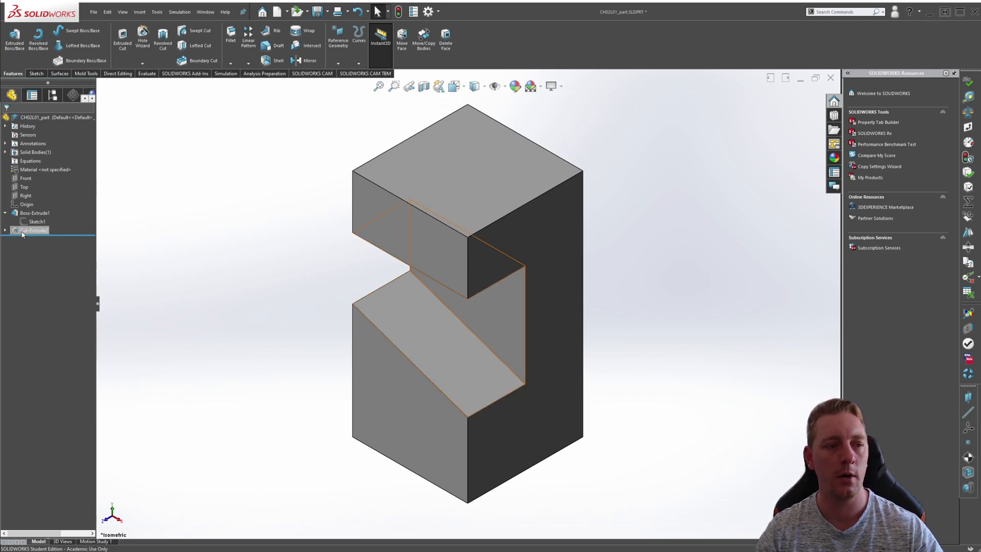
Edit Cut-Extrude2 to reverse its direction toward the right side, then undo and reselect it.
right_click(35, 230)
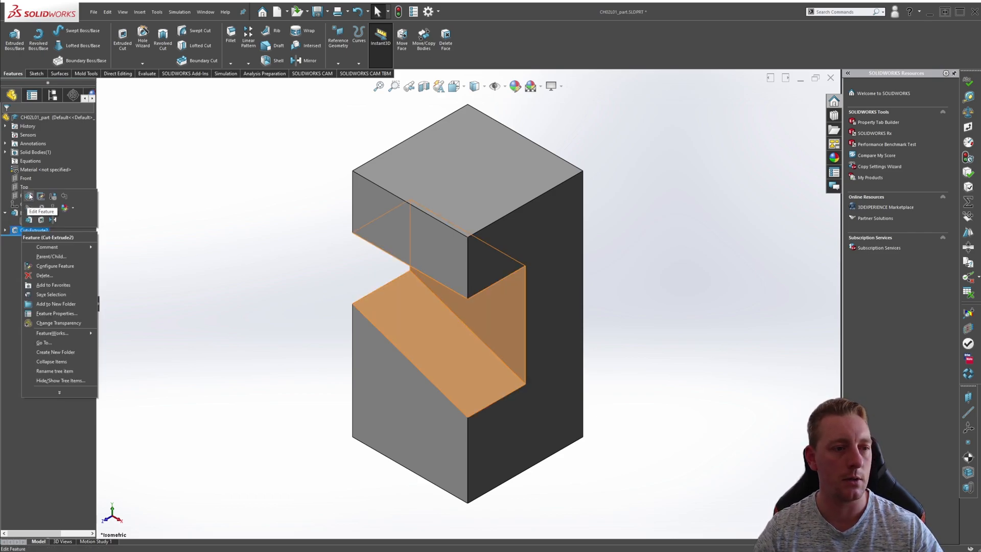
left_click(29, 196)
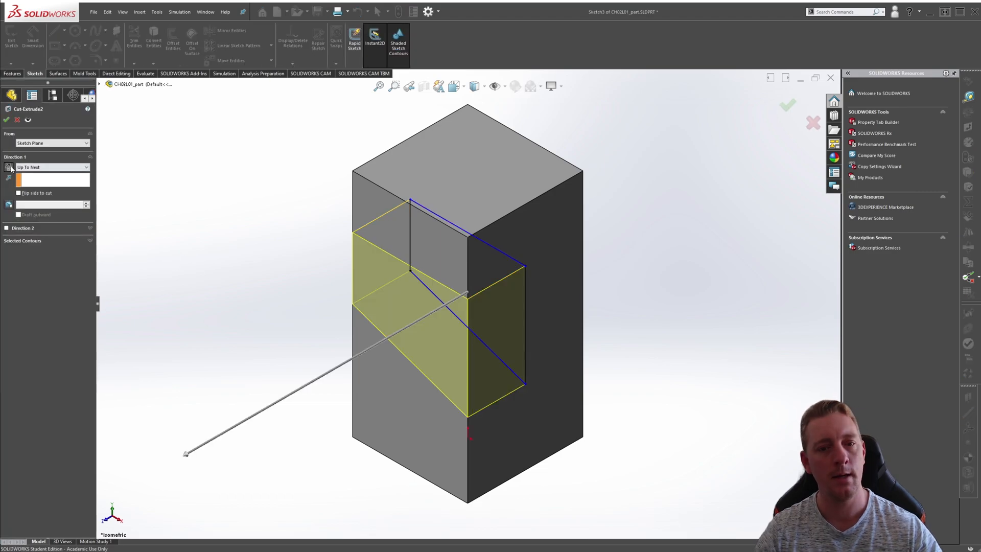
left_click(788, 106)
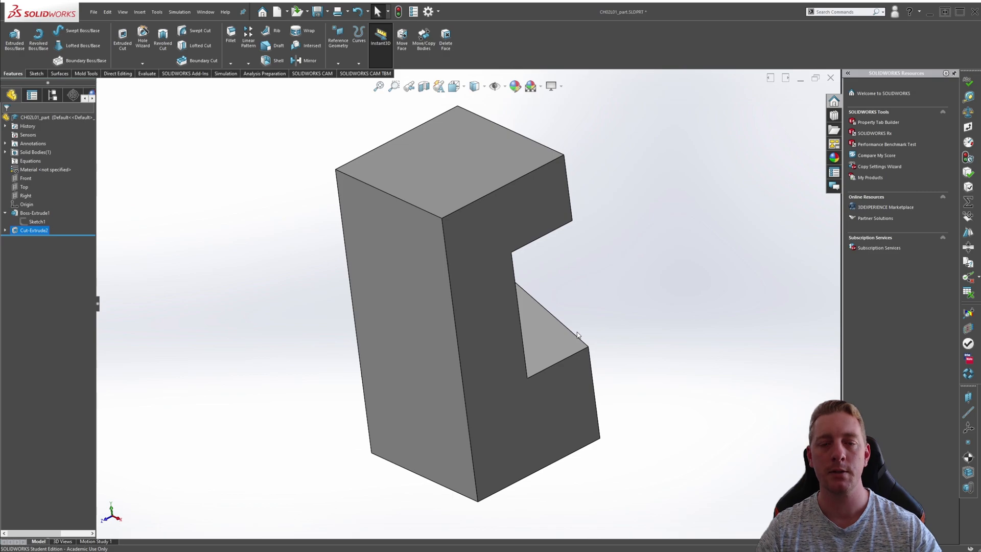
key("ctrl+7")
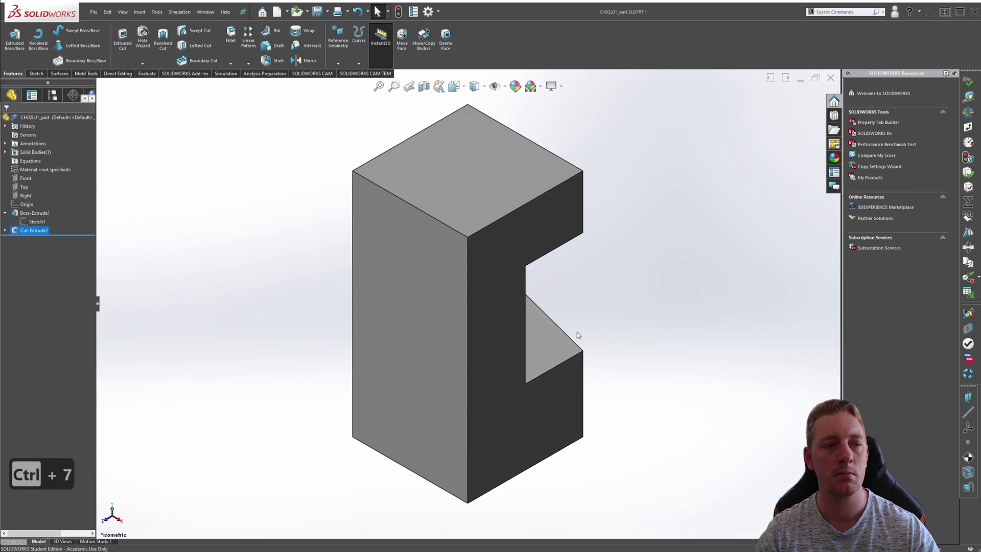
mouse_move(595, 341)
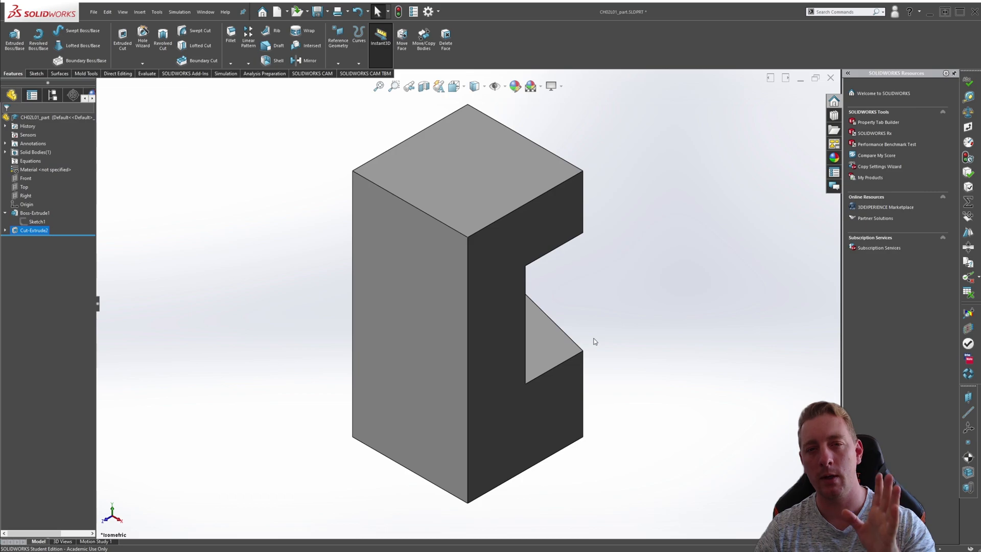
mouse_move(607, 344)
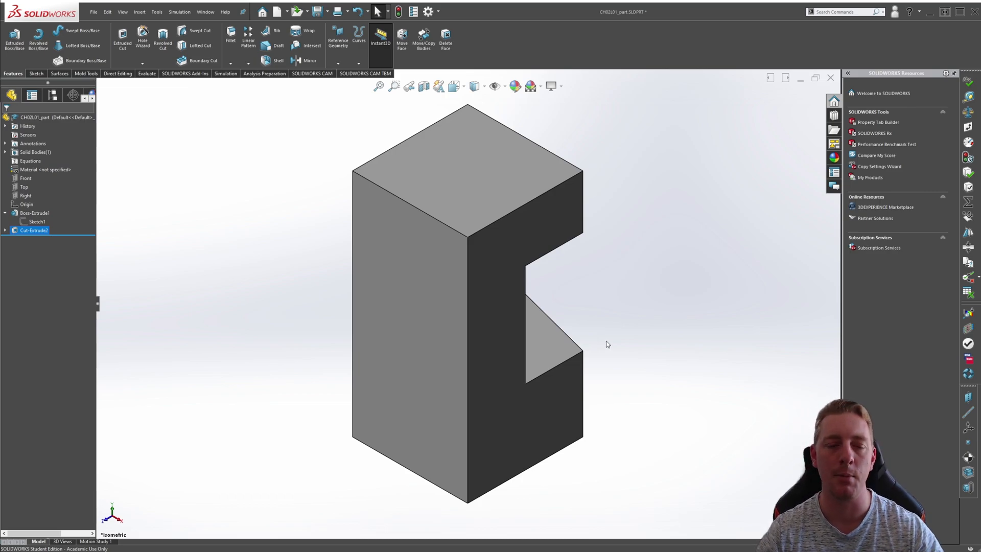
key("ctrl+z")
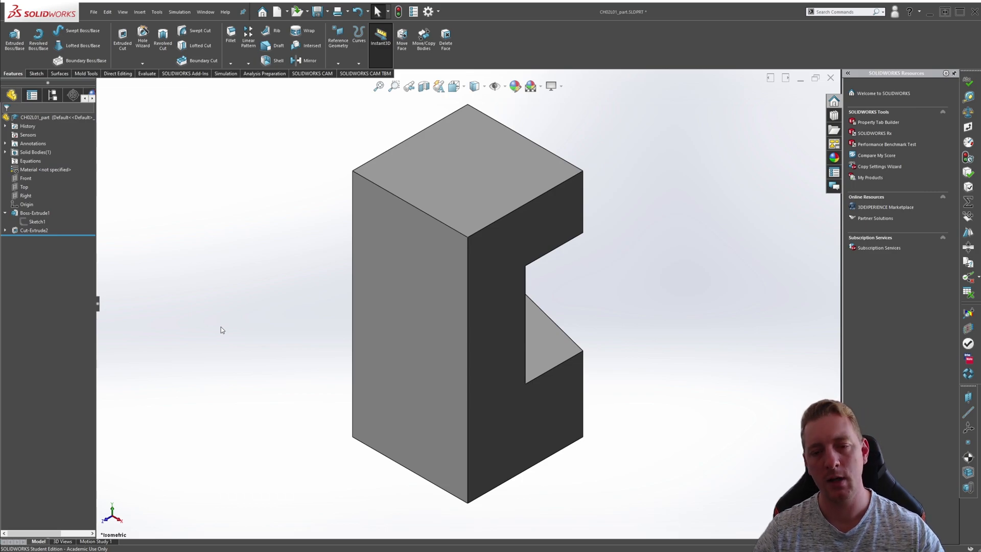
mouse_move(189, 320)
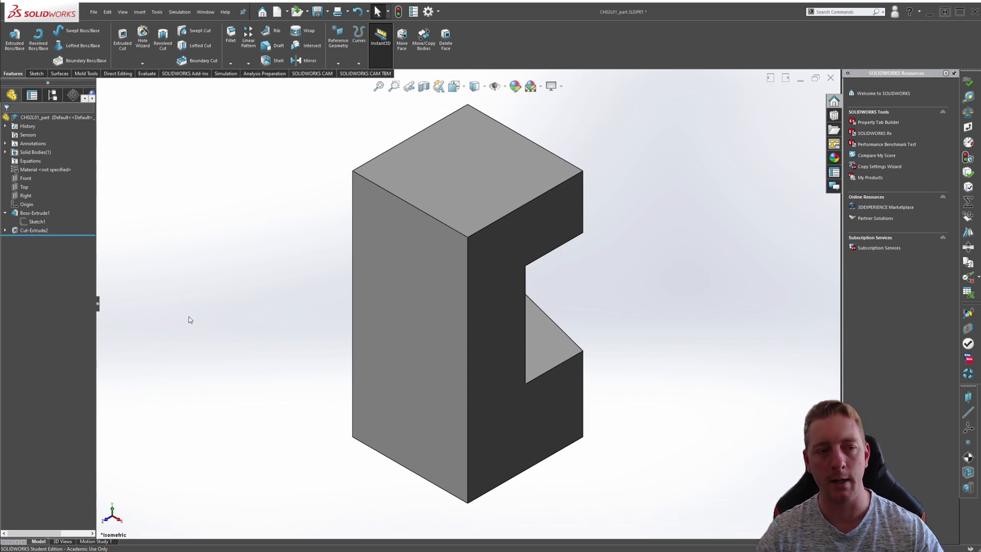
left_click(33, 230)
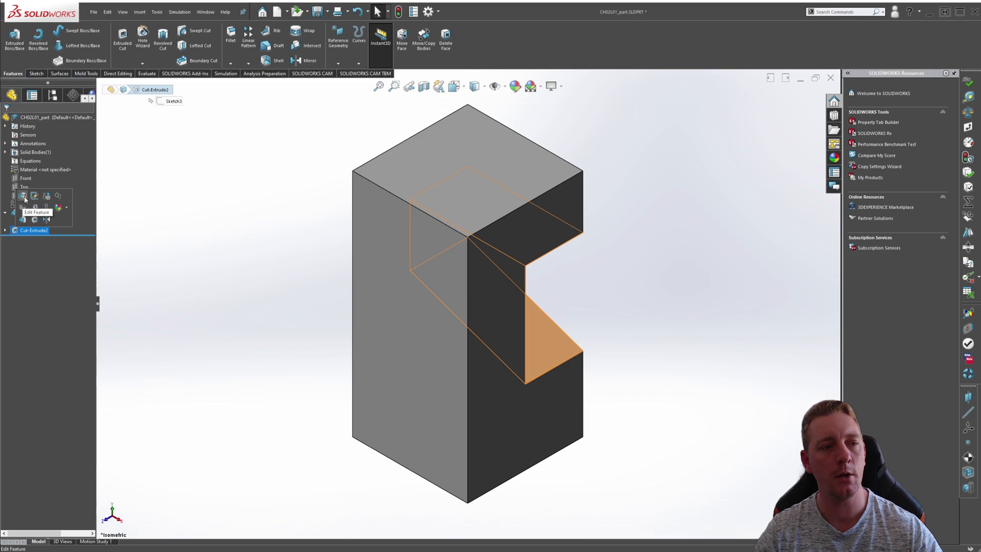
Change Cut-Extrude2 to a Mid Plane end condition with a 30 mm depth.
left_click(23, 195)
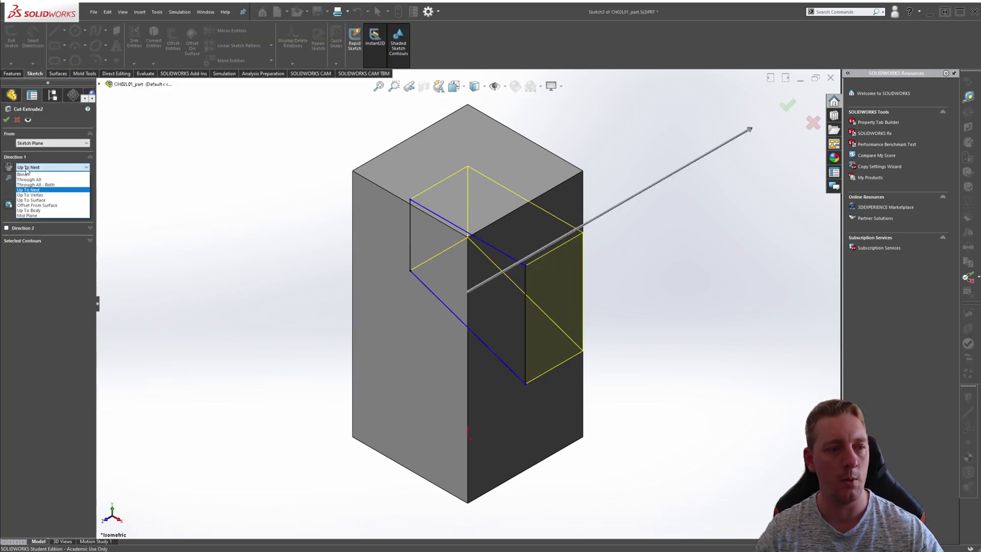
left_click(27, 215)
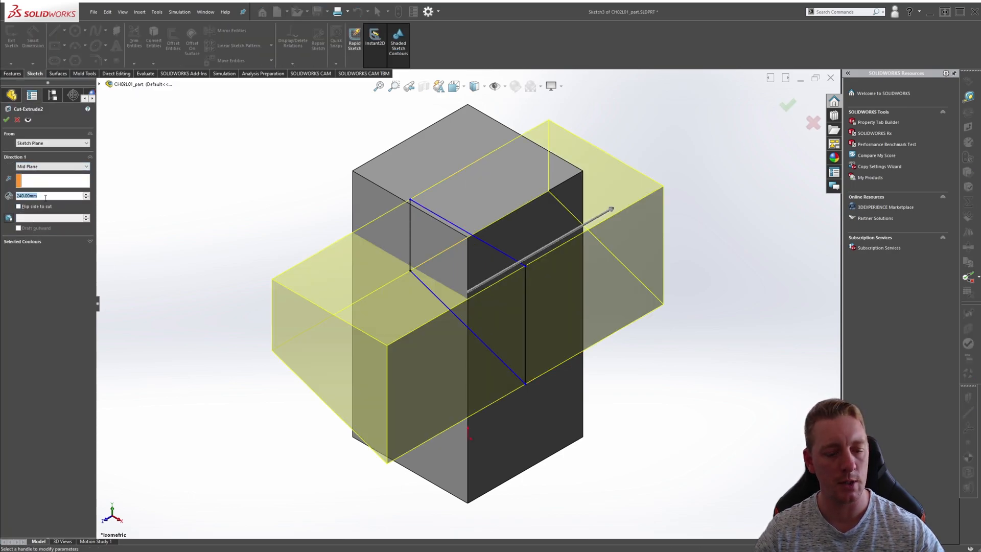
type("30")
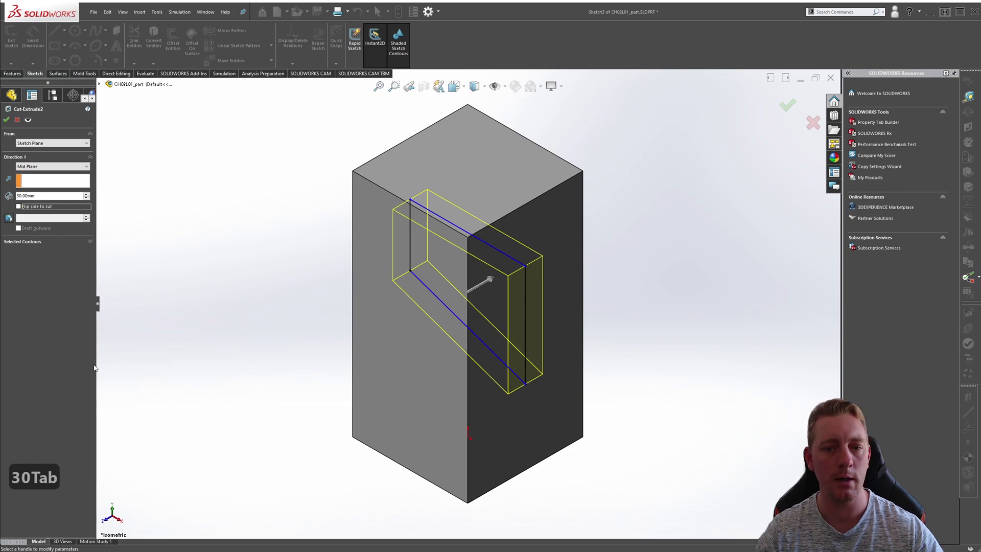
left_click(788, 105)
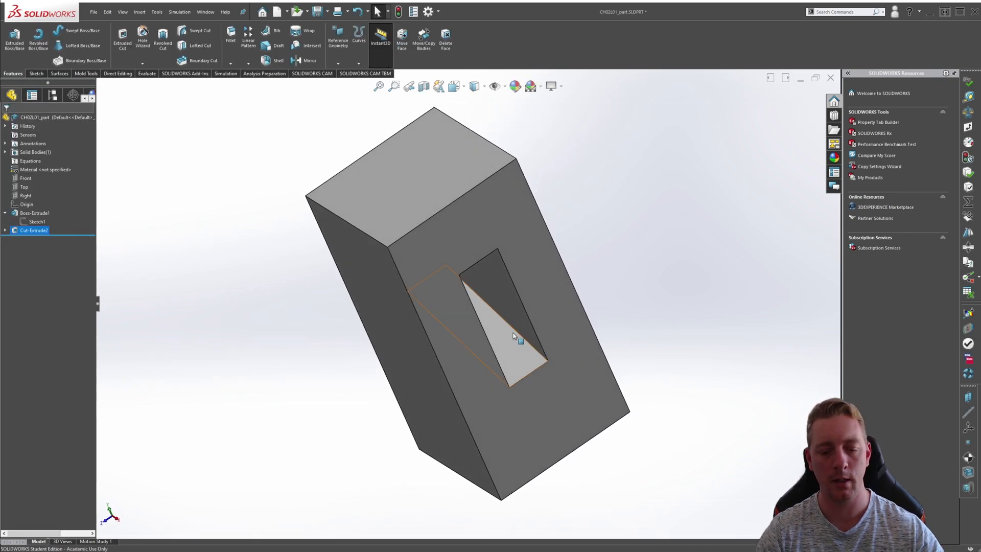
key("Ctrl+7")
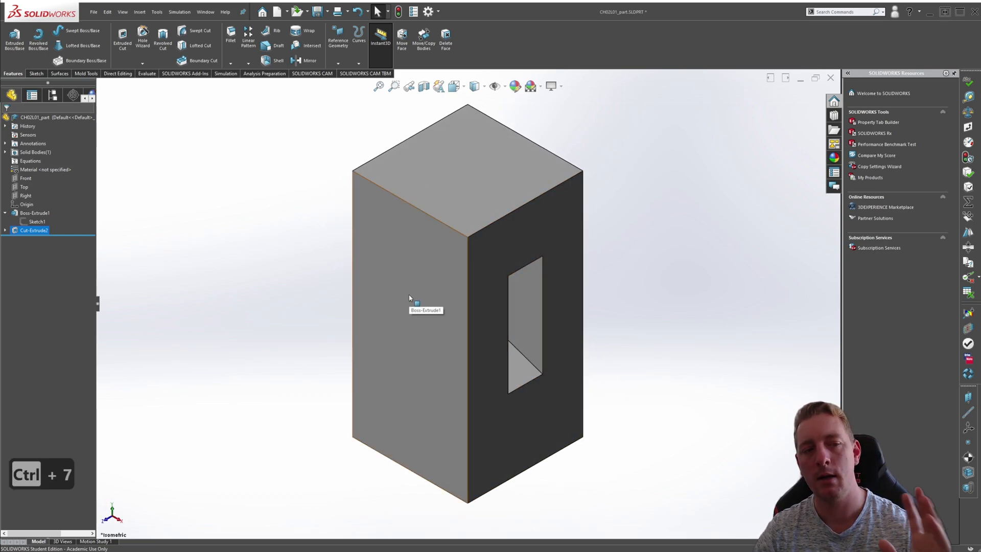
mouse_move(369, 314)
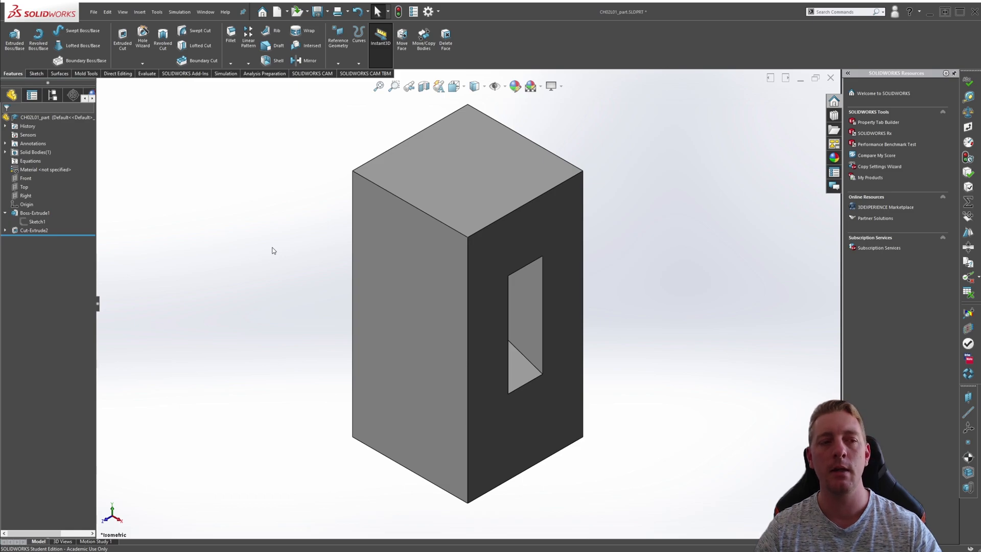
mouse_move(236, 251)
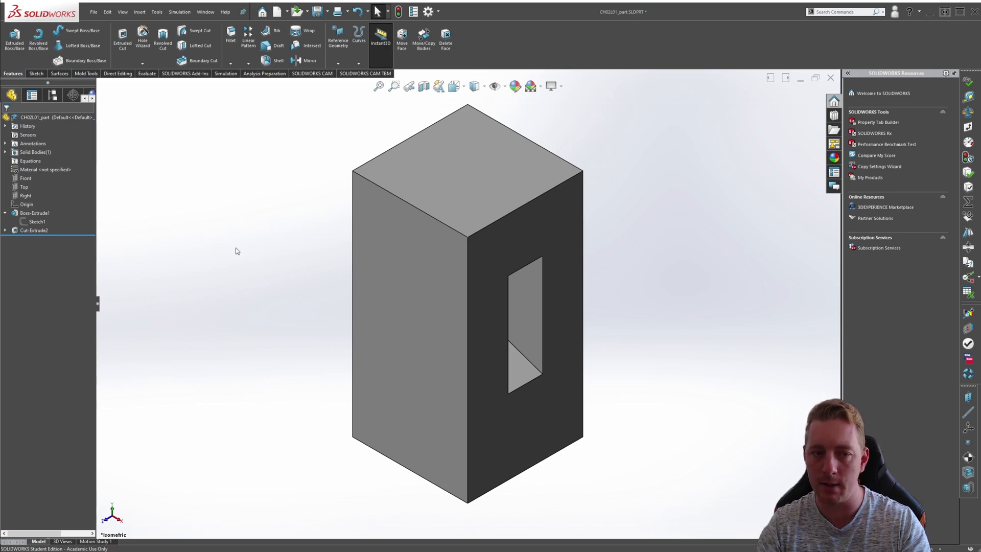
left_click(34, 230)
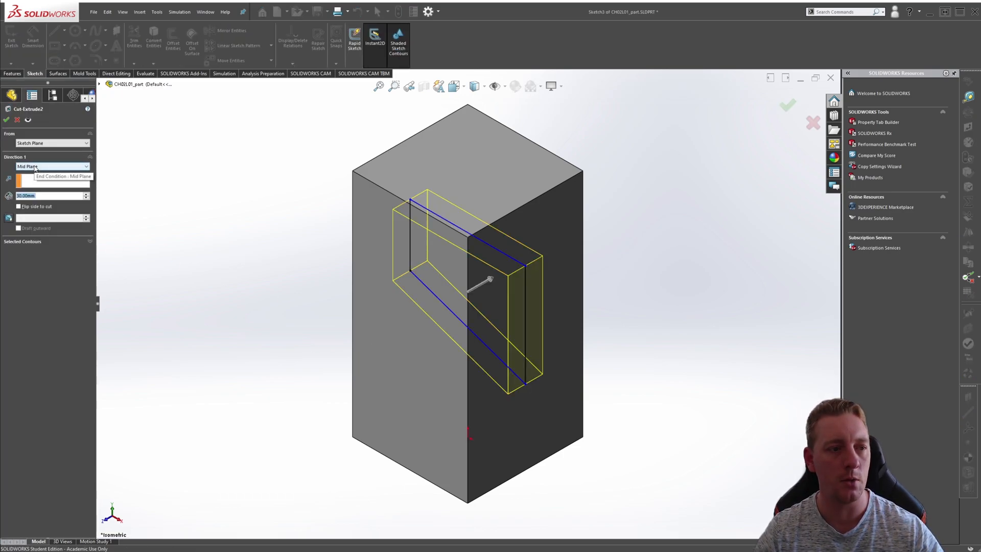
Switch Cut-Extrude2 from Mid Plane to a 30 mm Blind cut.
left_click(50, 167)
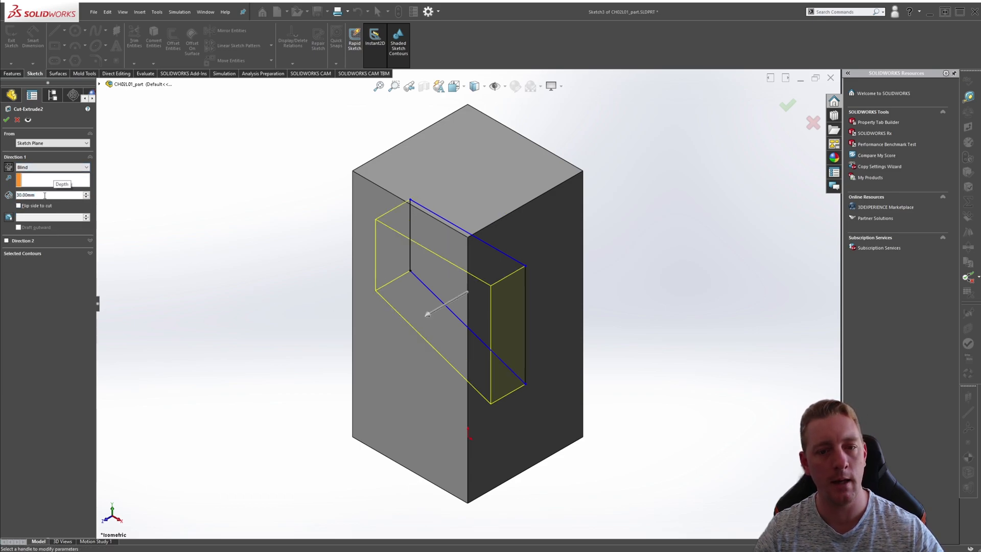
left_click(789, 105)
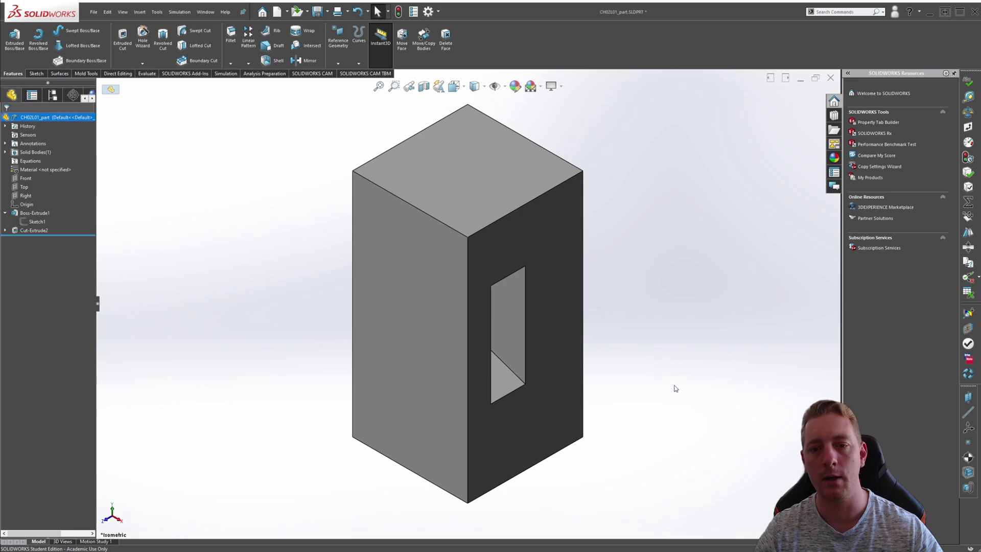
key("Ctrl+7")
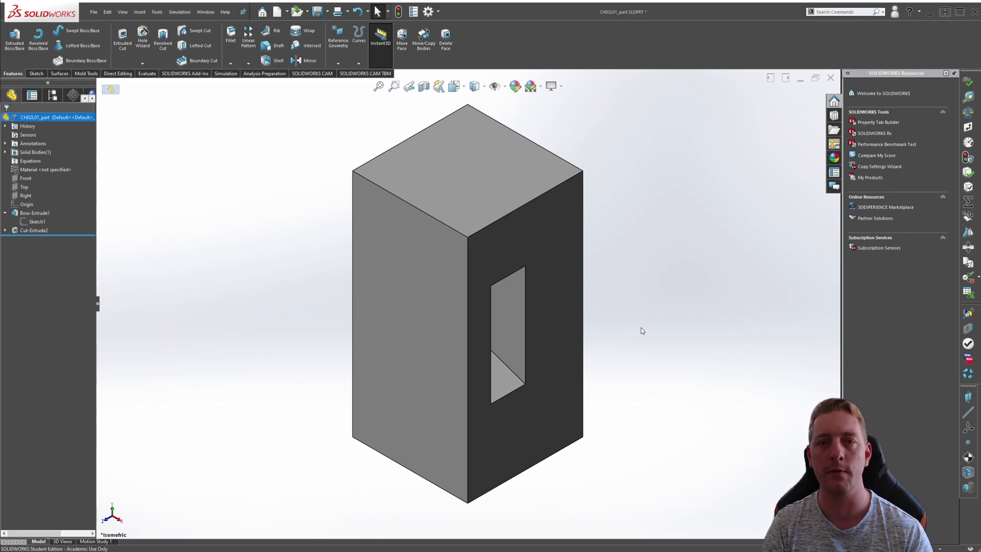
mouse_move(688, 380)
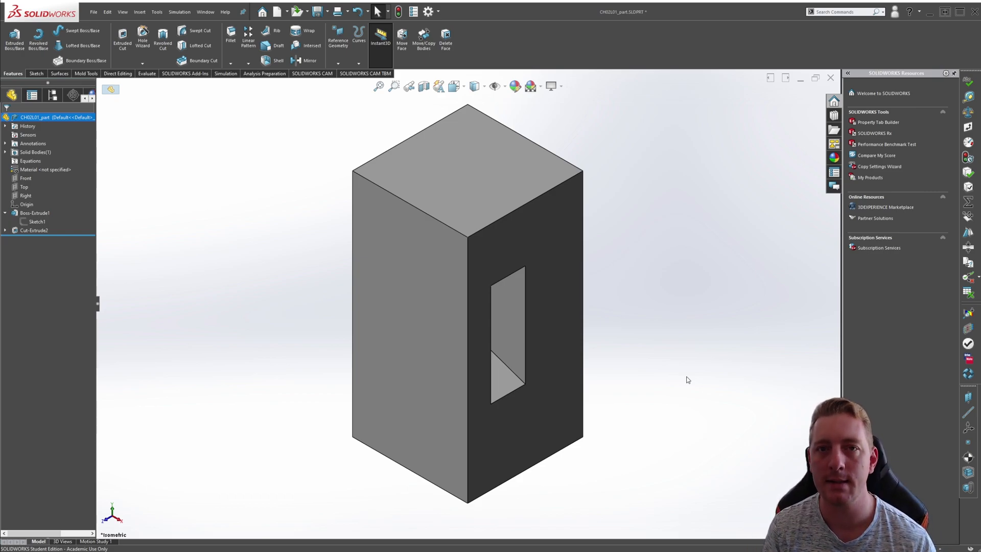
mouse_move(678, 382)
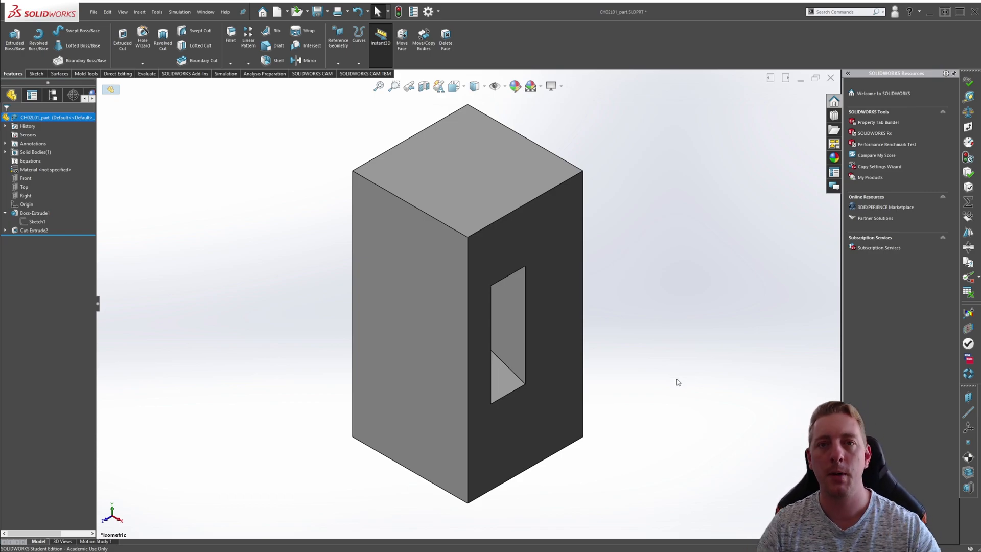